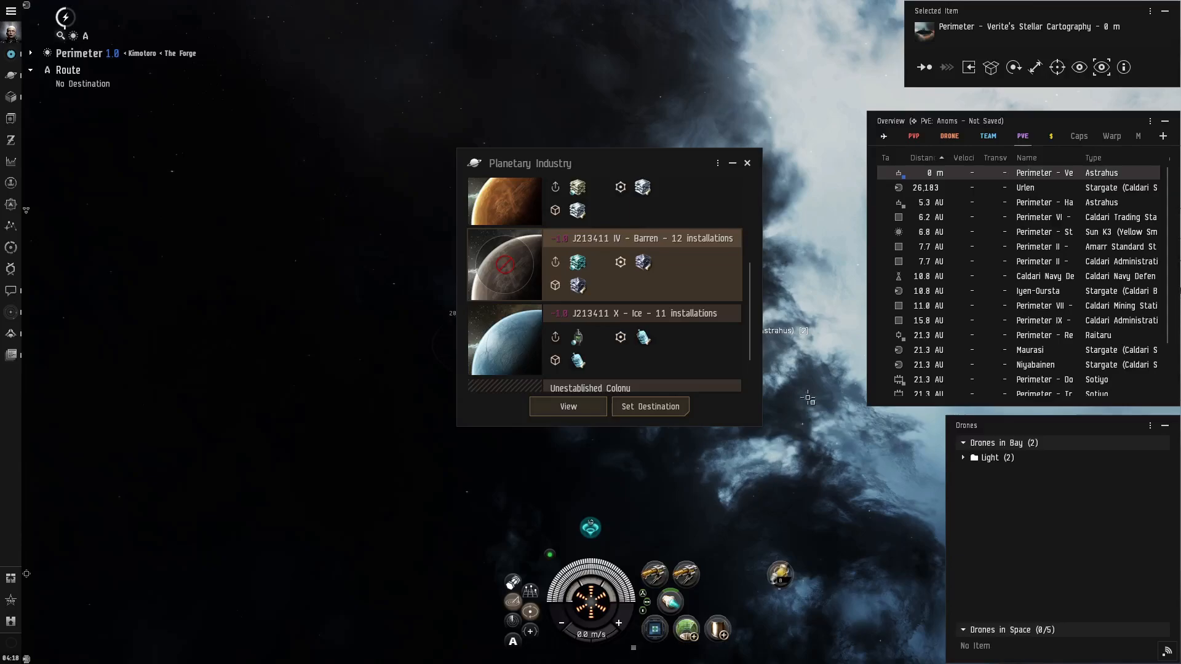
mouse_move(432, 252)
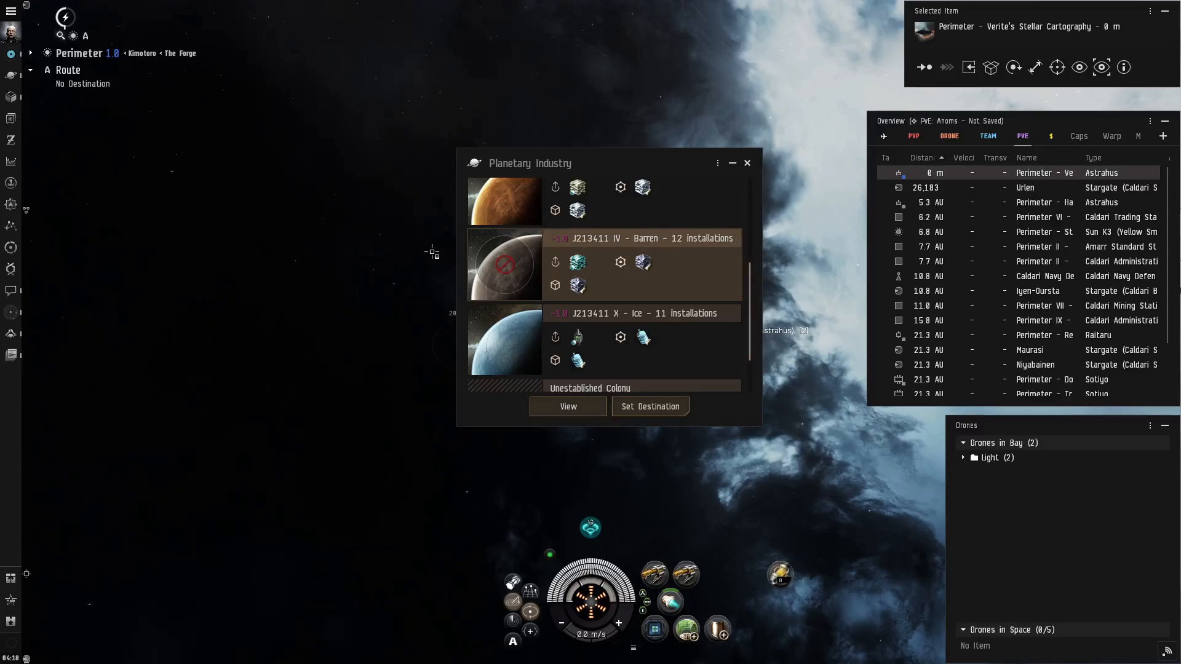
mouse_move(505, 266)
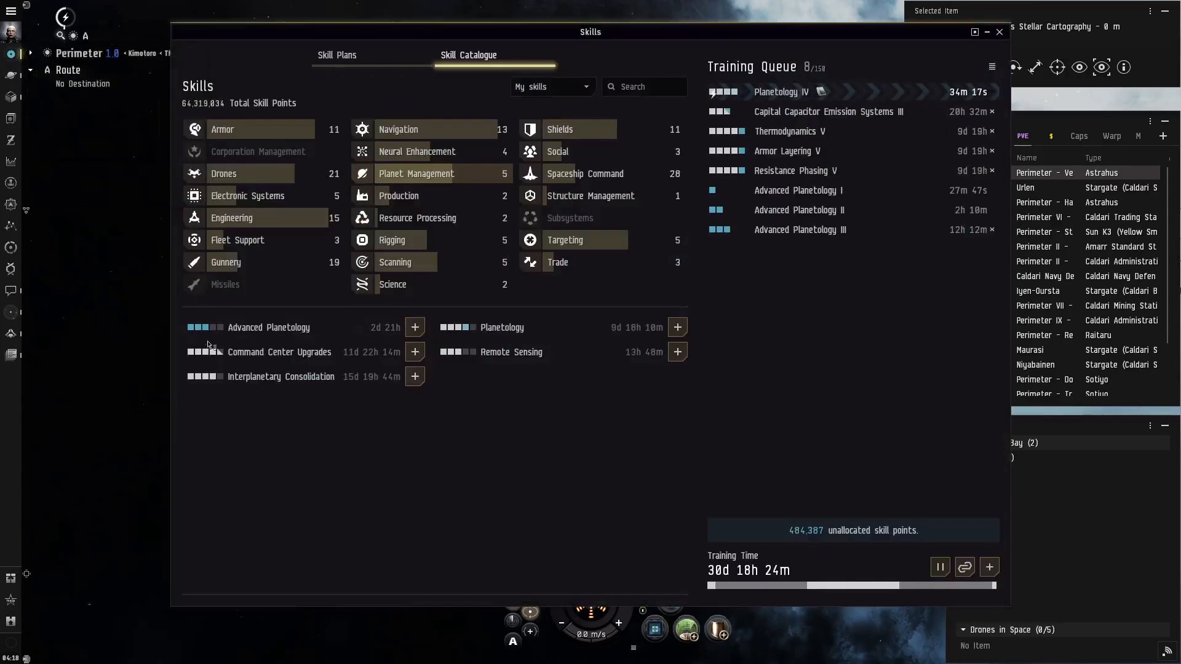
mouse_move(797, 189)
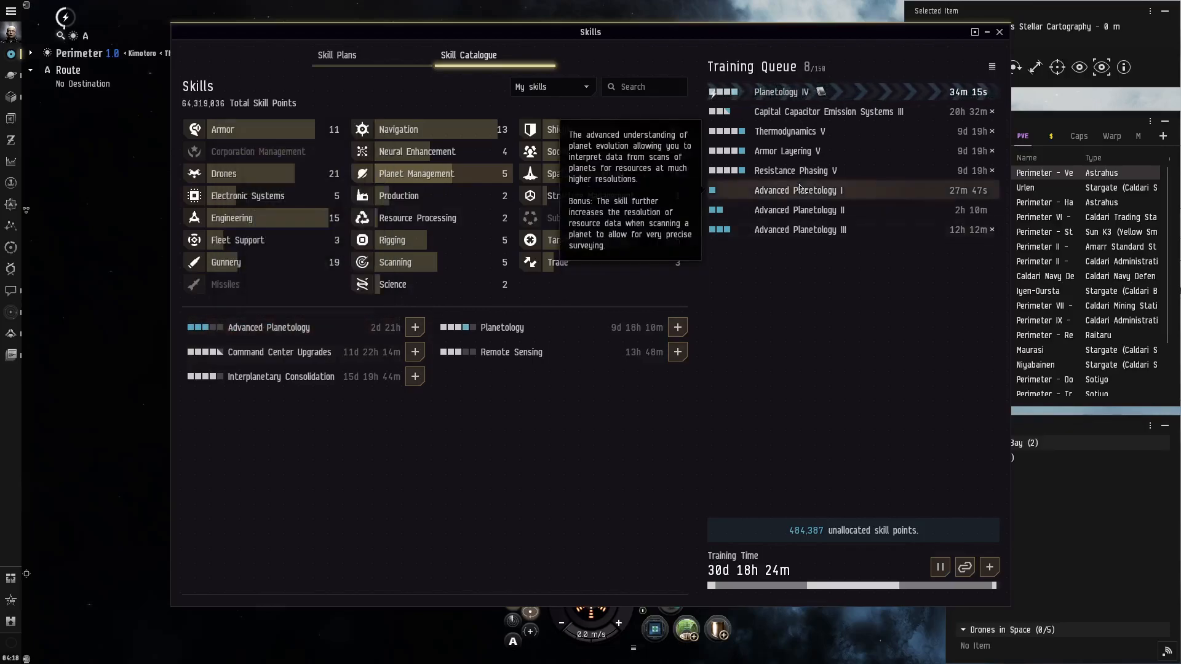
mouse_move(793, 496)
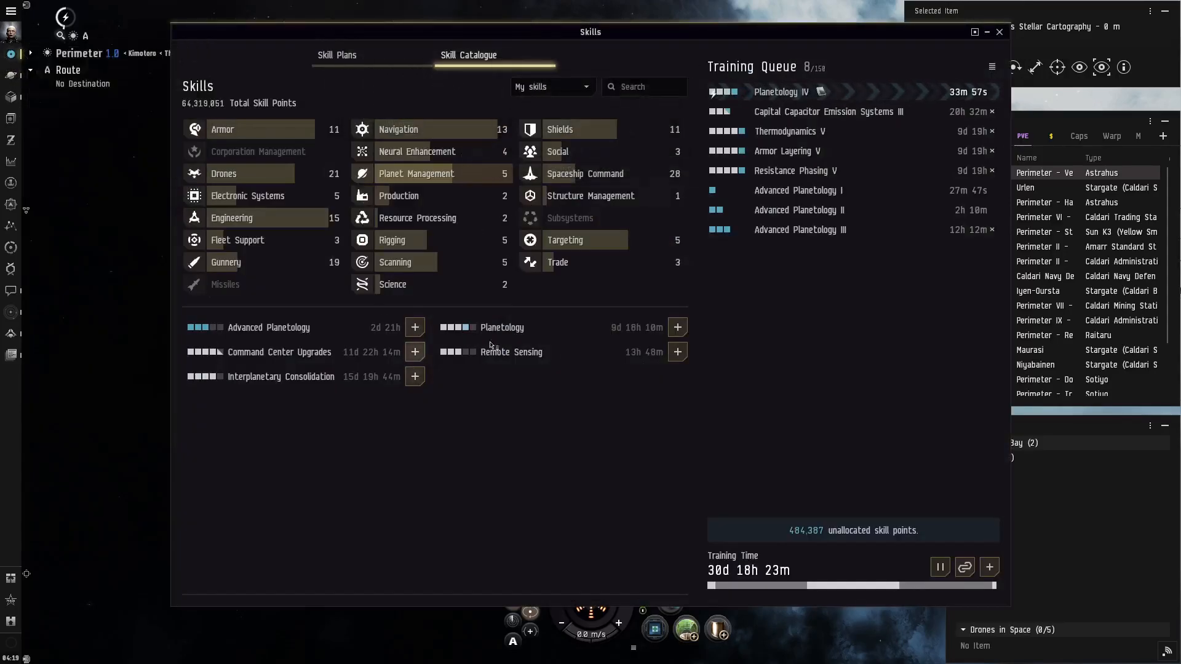
mouse_move(502, 327)
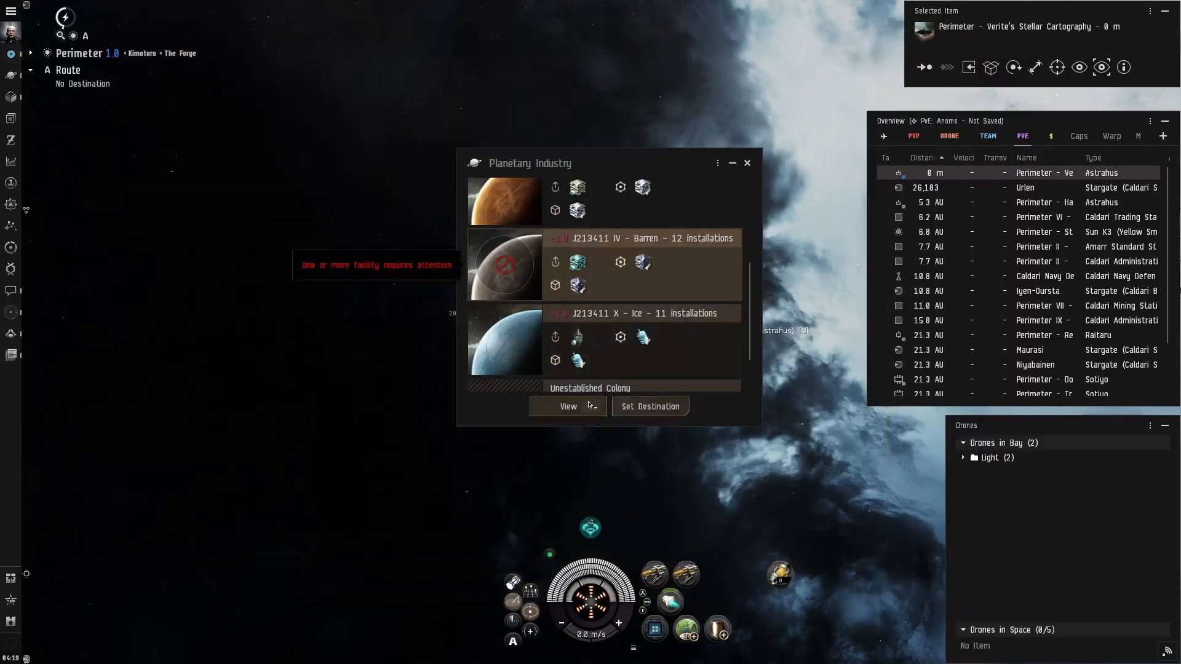
View colony J213411 IV and switch to its resource scan for Noble Metals.
left_click(567, 406)
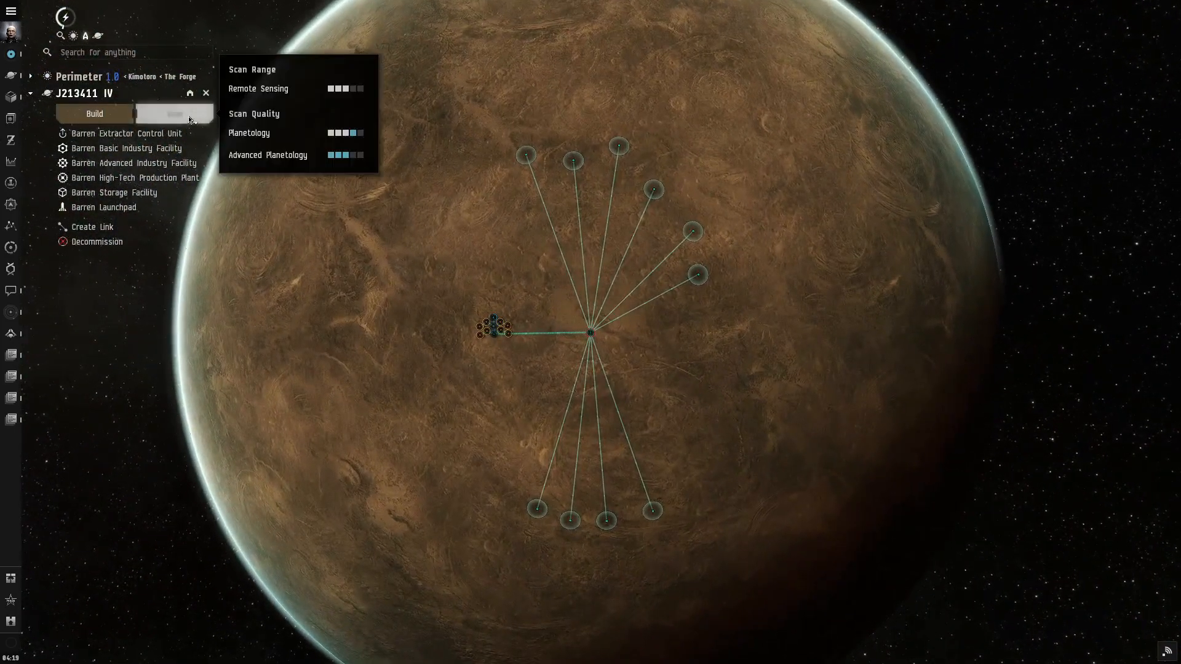
left_click(174, 113)
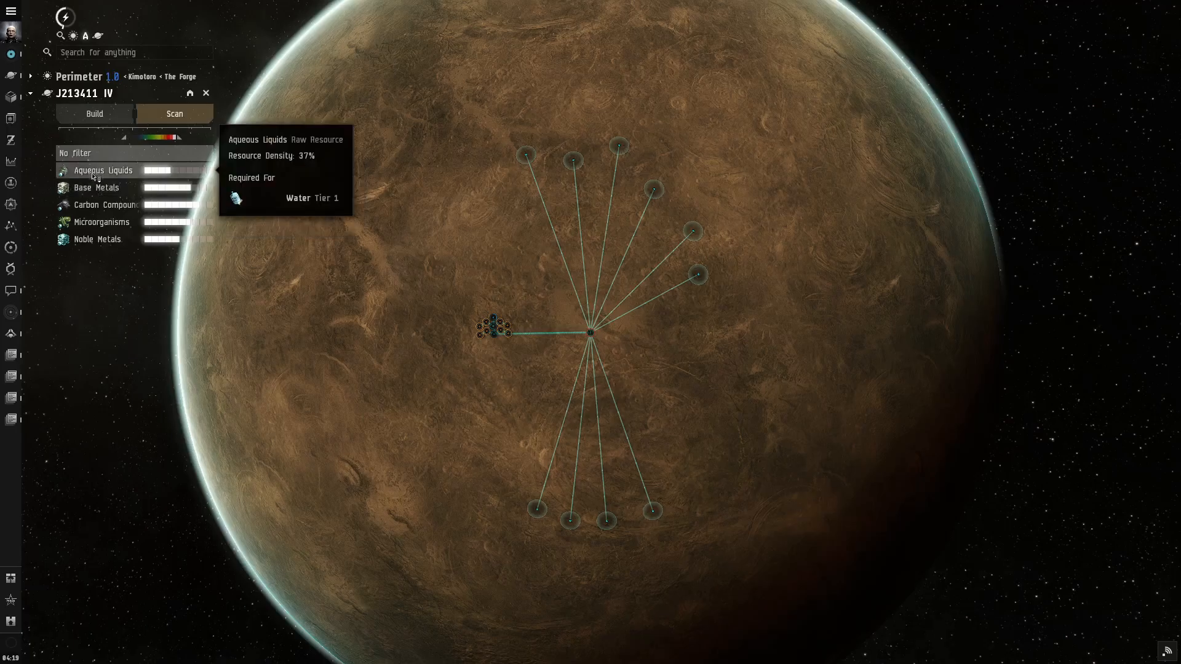
mouse_move(96, 239)
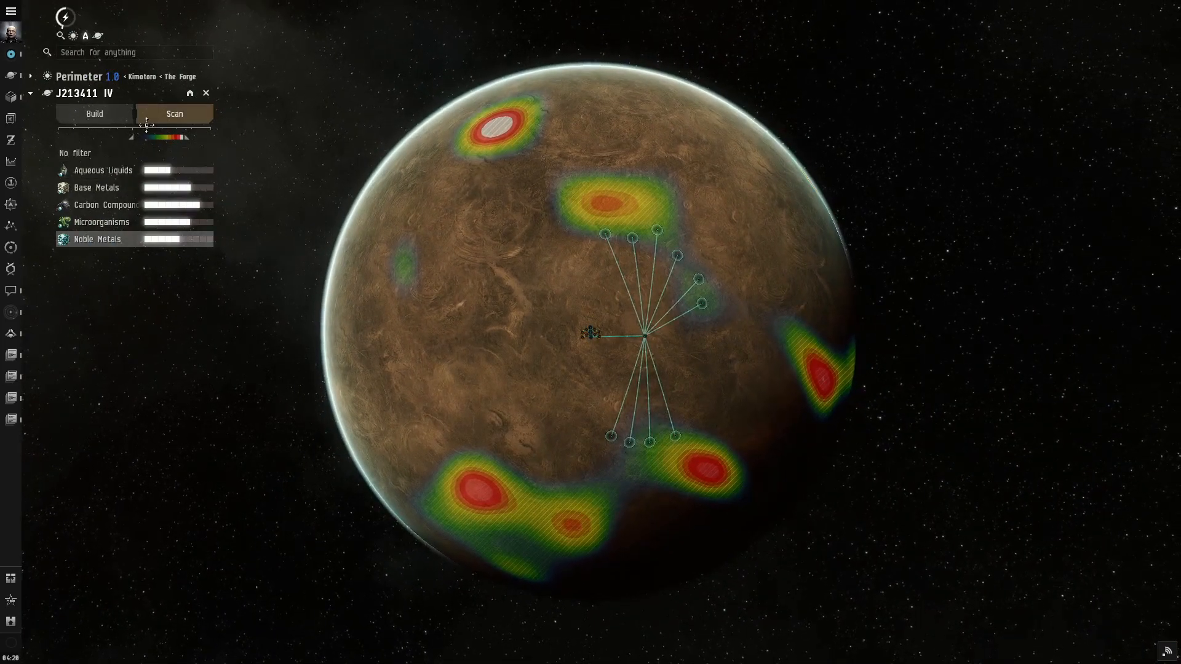
Tune the scan range slider so the Noble Metals hotspots stand out.
left_click_drag(146, 128, 192, 137)
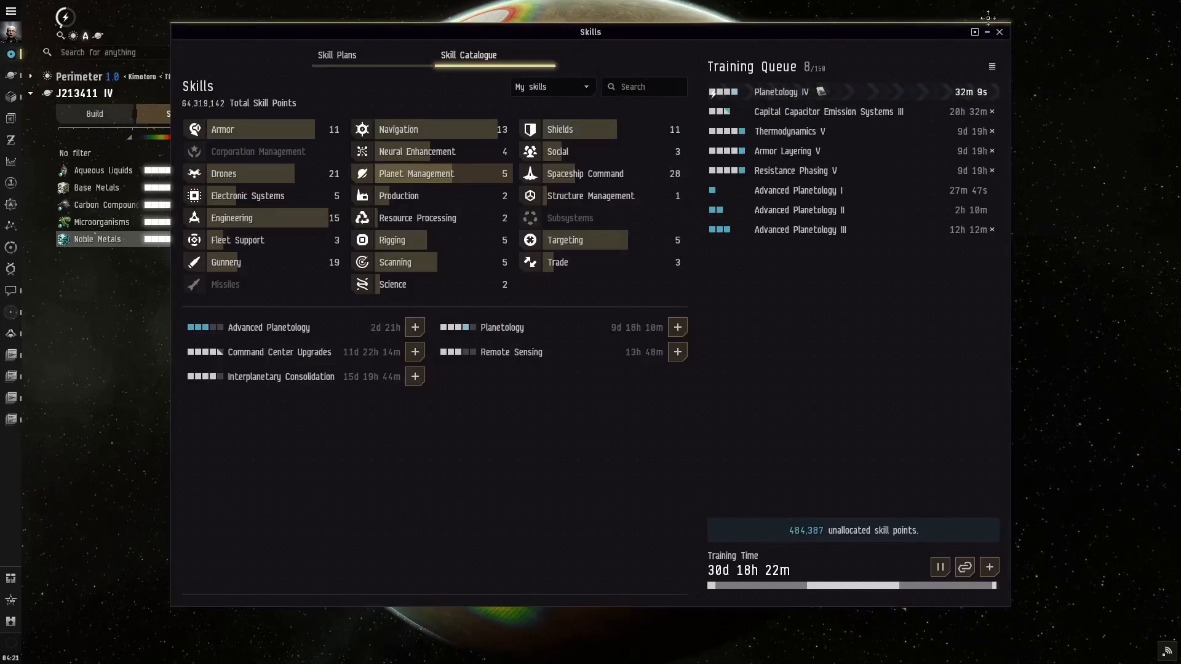
Decommission the existing Extractor Control Unit with its heads and move to the Build list.
left_click(998, 32)
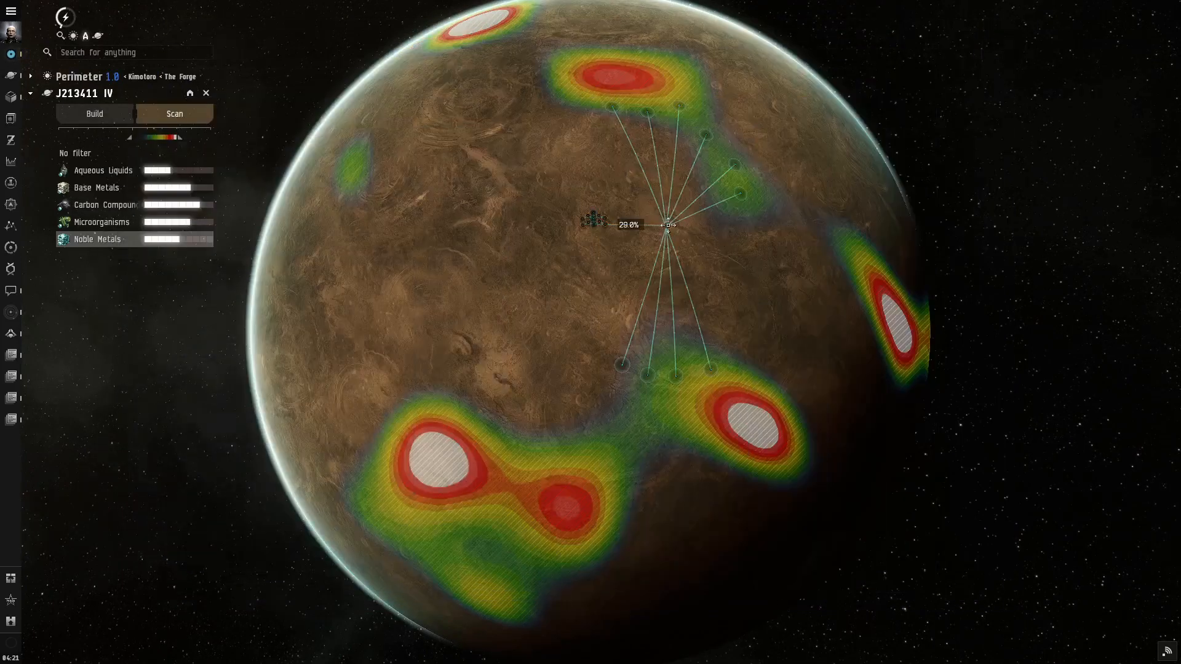
left_click(668, 222)
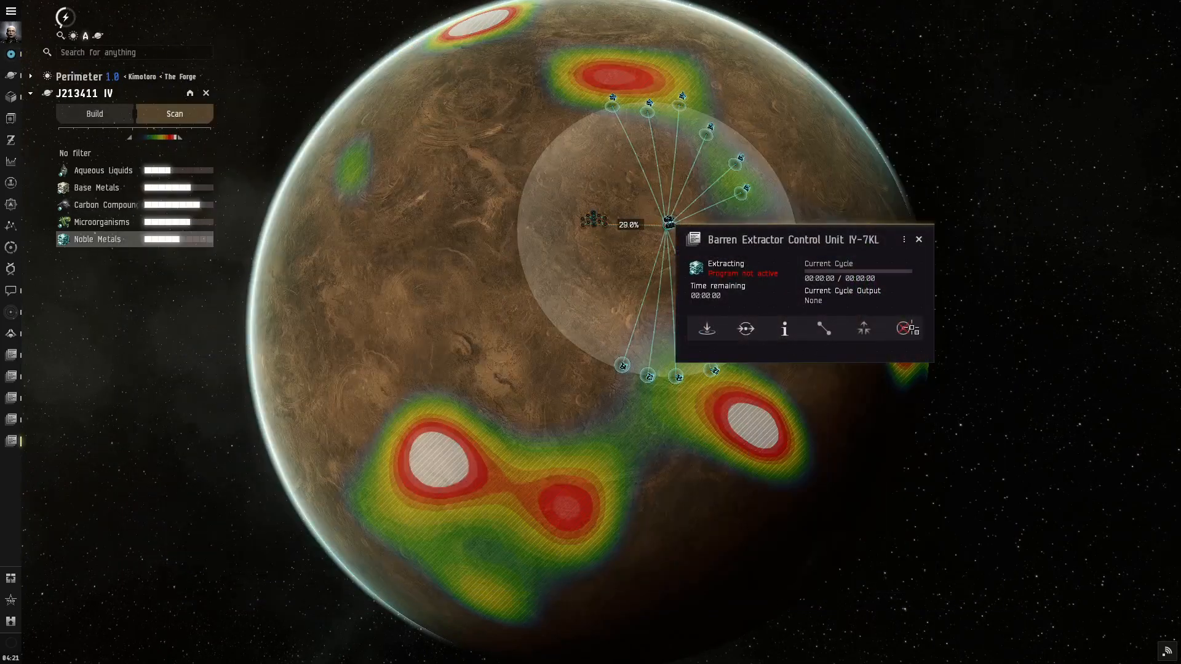
left_click(902, 329)
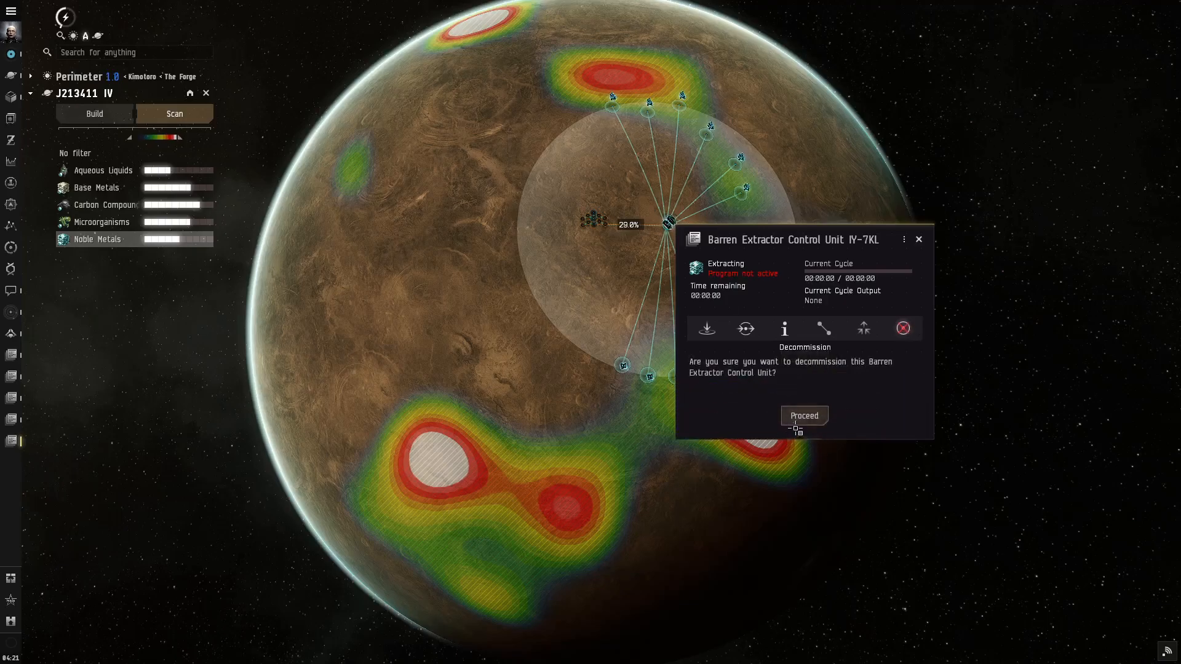
left_click(803, 415)
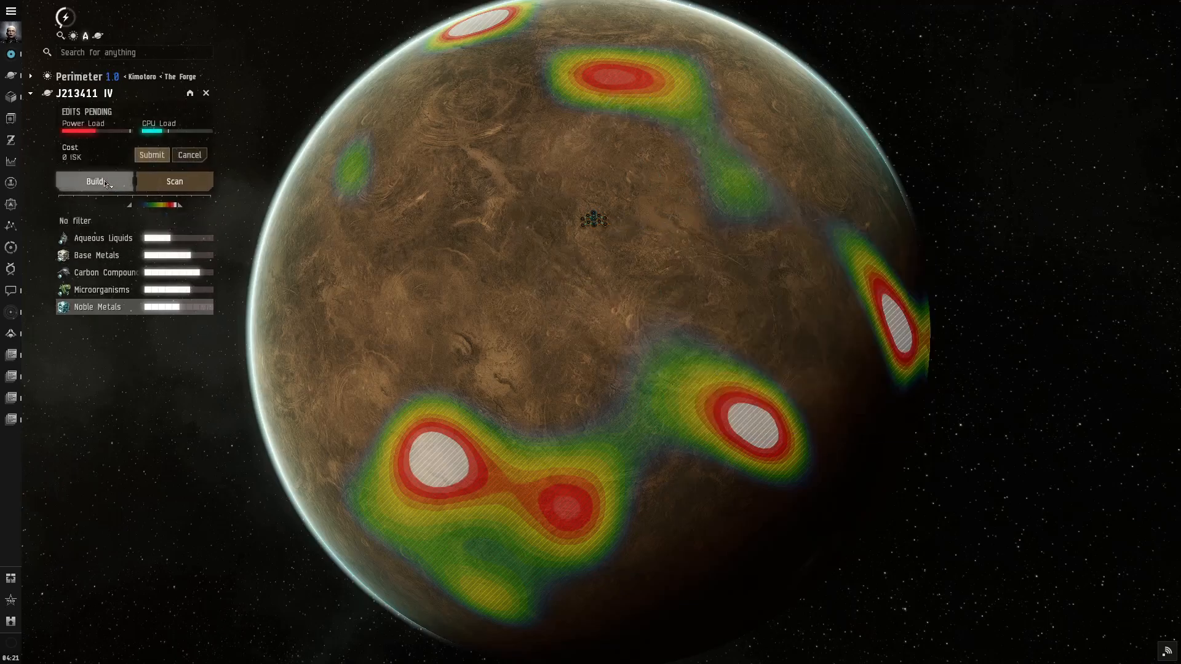
left_click(95, 181)
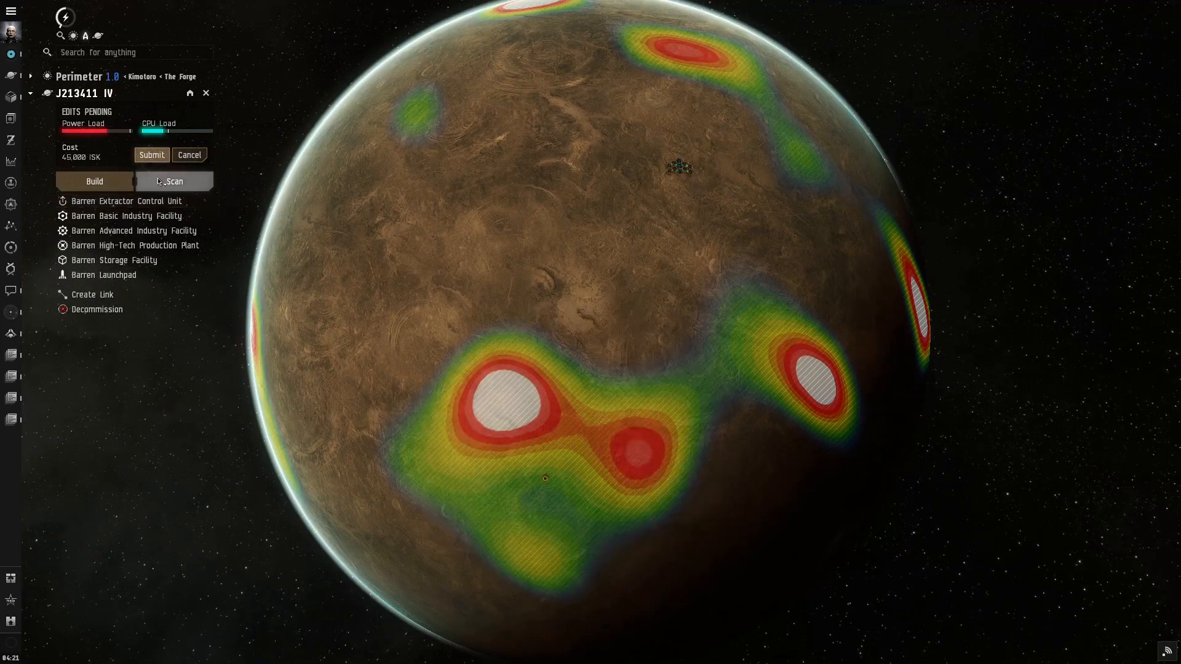
Sharpen the Noble Metals heatmap and submit the colony edits placing the new ECU YS-LP5.
left_click(174, 180)
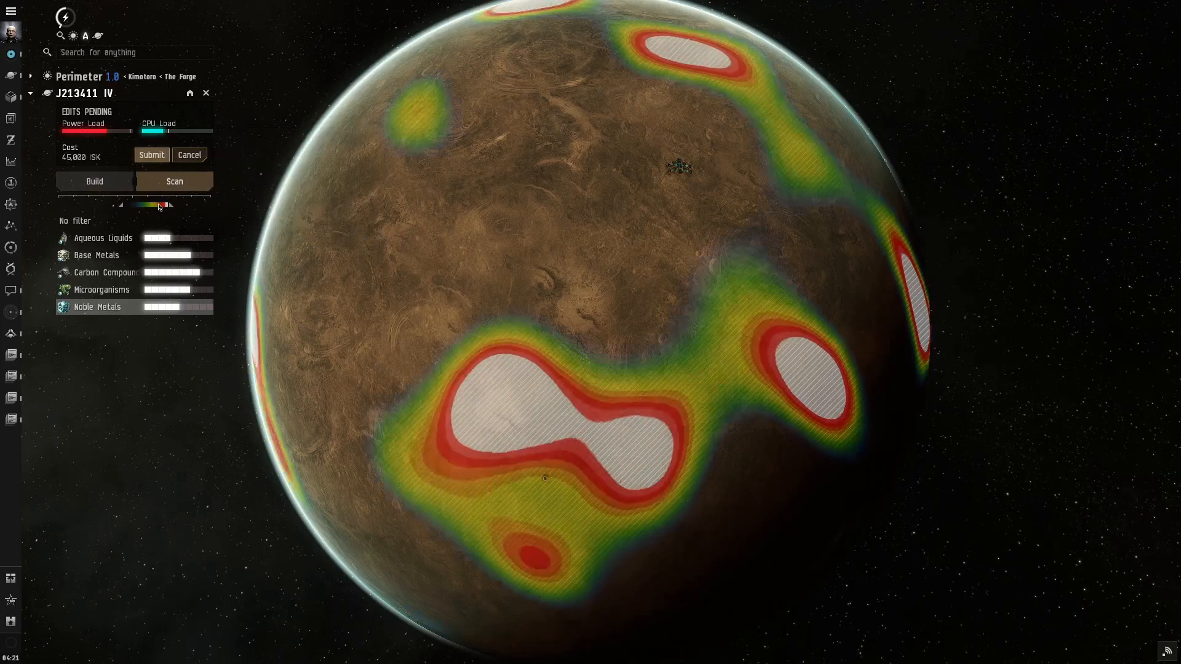
left_click_drag(158, 205, 135, 206)
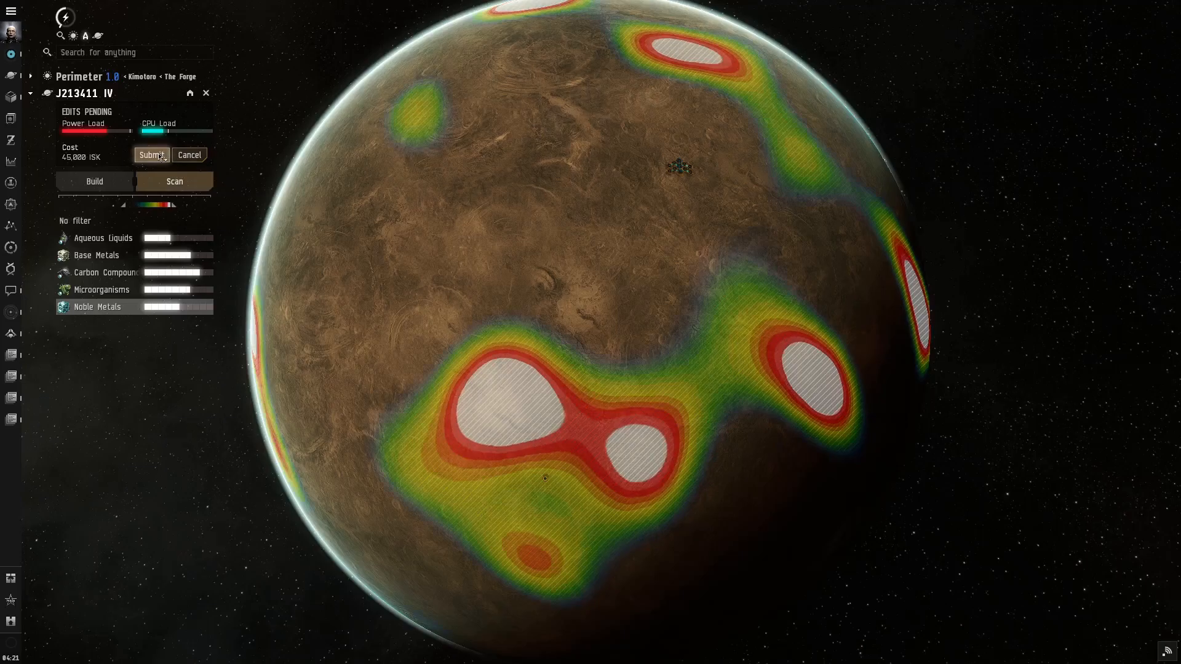
left_click(150, 155)
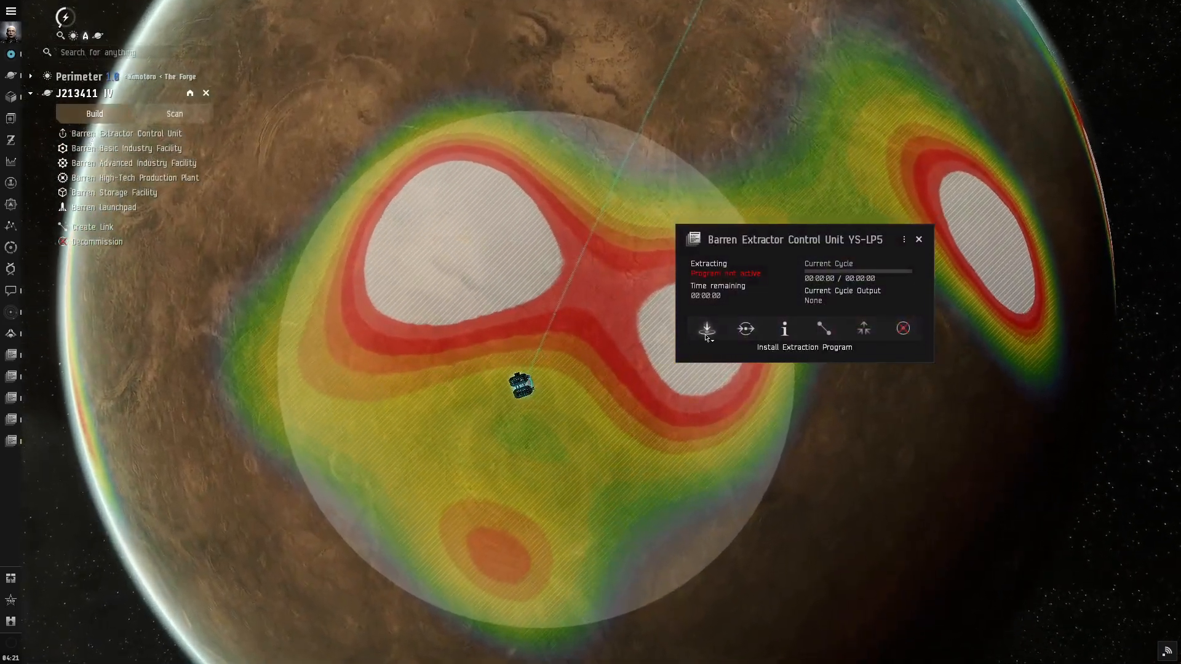
Install an extraction program on YS-LP5 with heads spread over the southern Noble Metals hotspot.
left_click(706, 329)
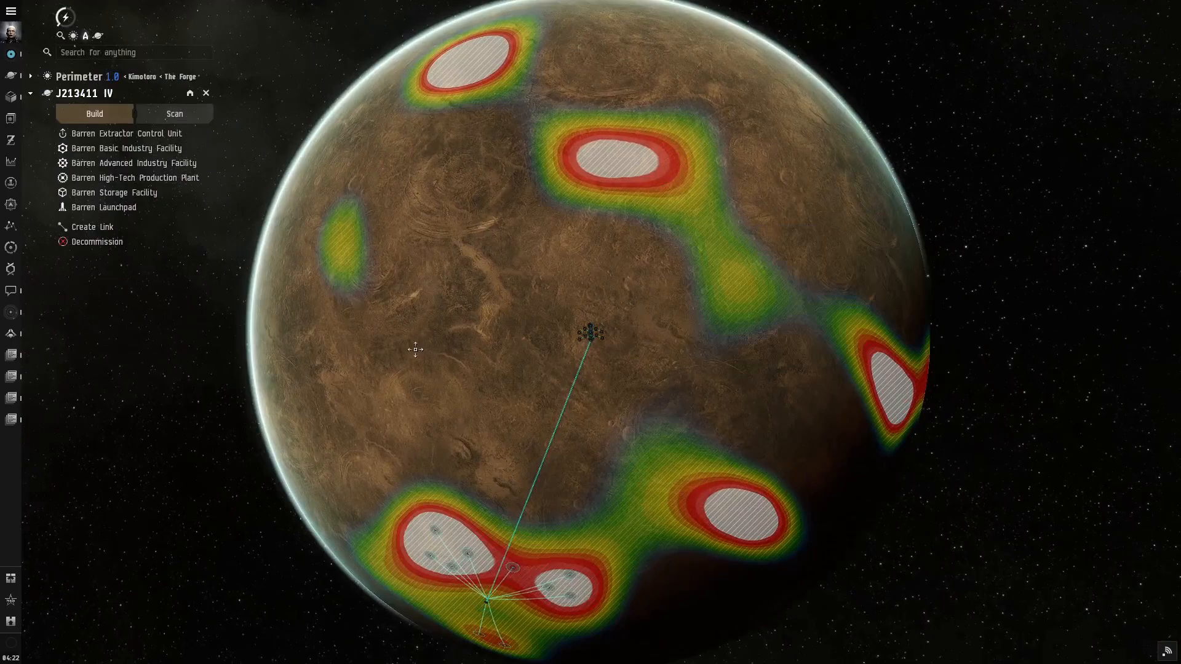
left_click(11, 53)
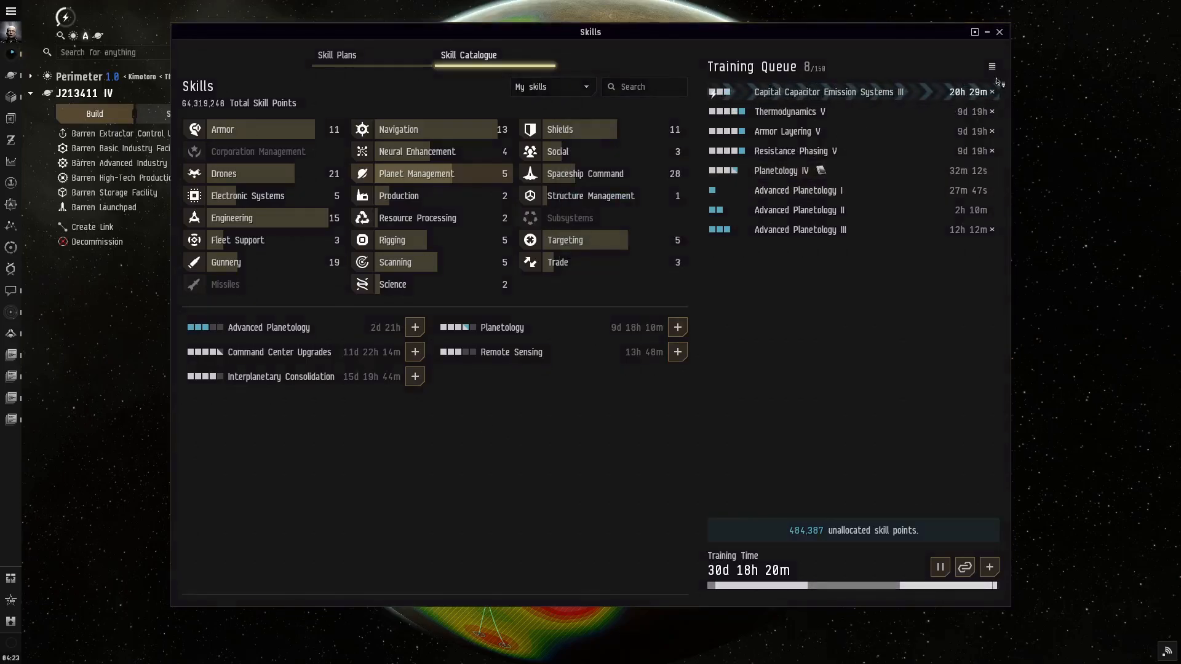
Apply unallocated skill points to finish Planetology IV and Advanced Planetology up to level III.
left_click(998, 32)
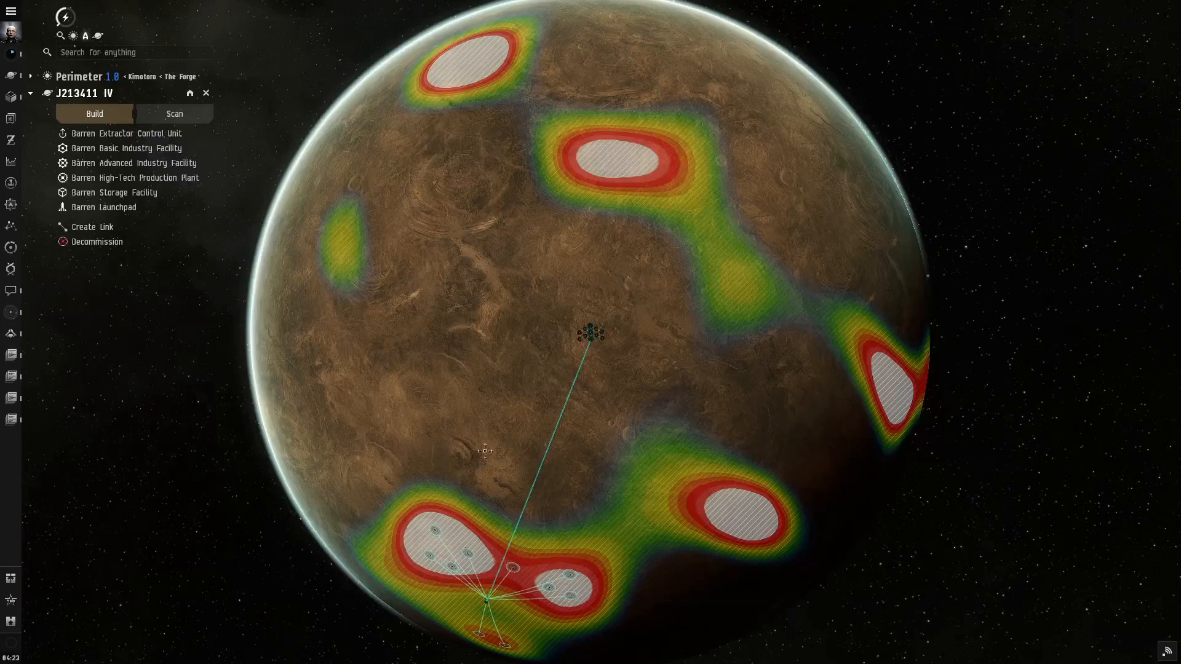
mouse_move(11, 72)
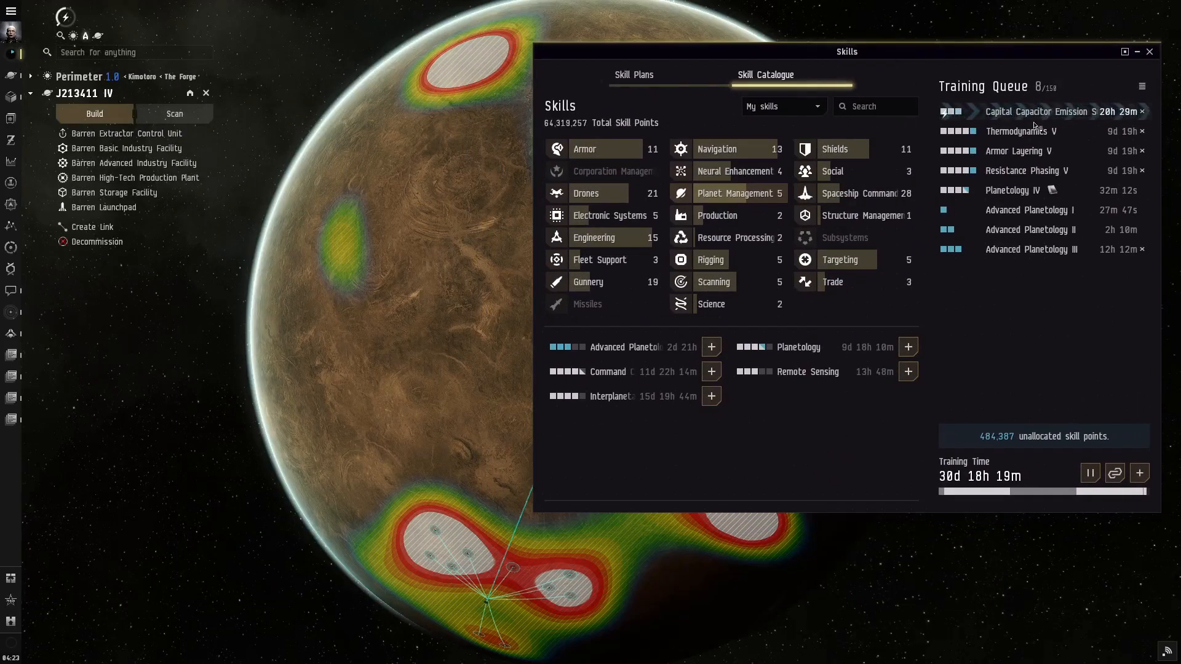
right_click(1012, 189)
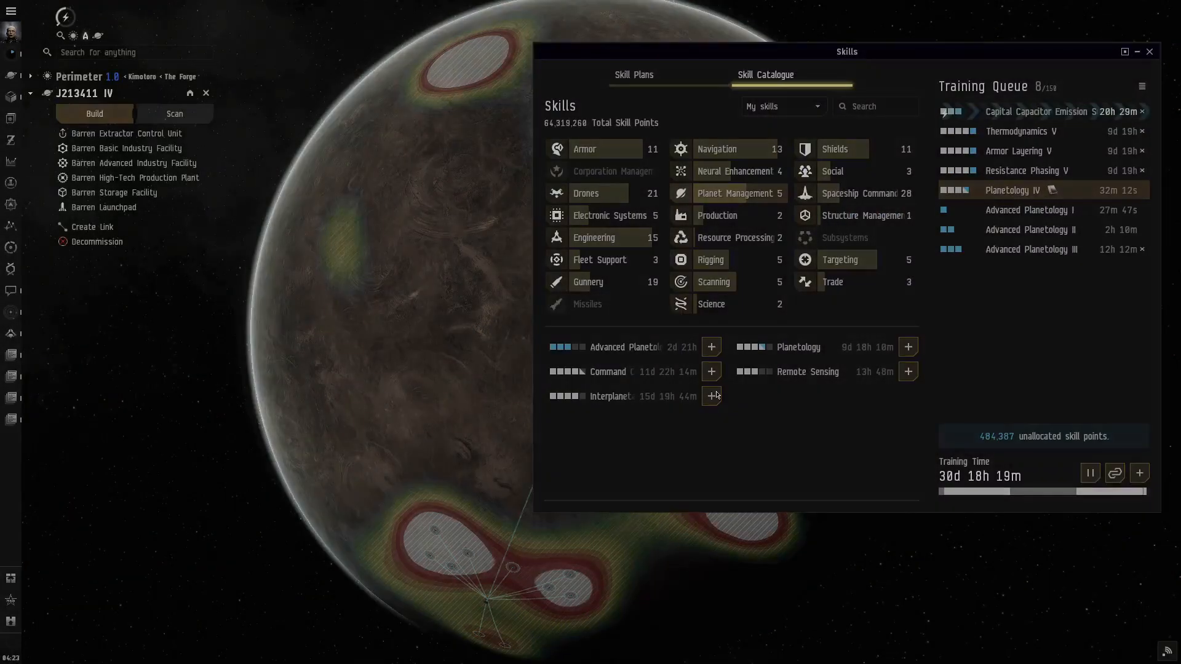
right_click(1024, 190)
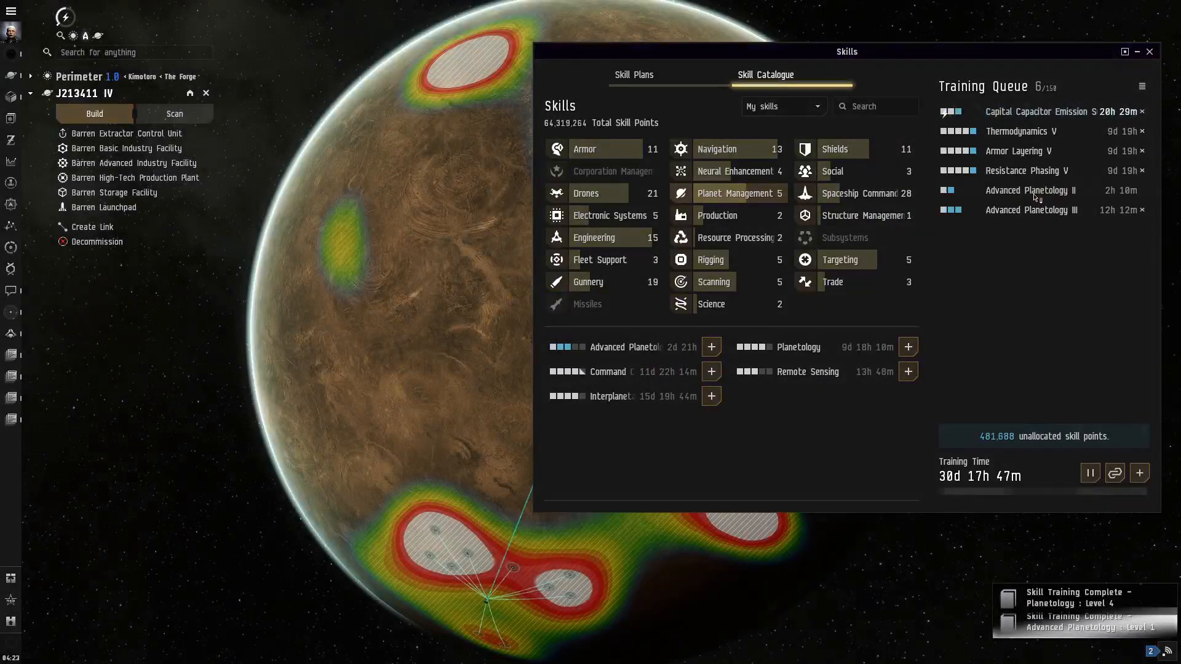
right_click(1032, 209)
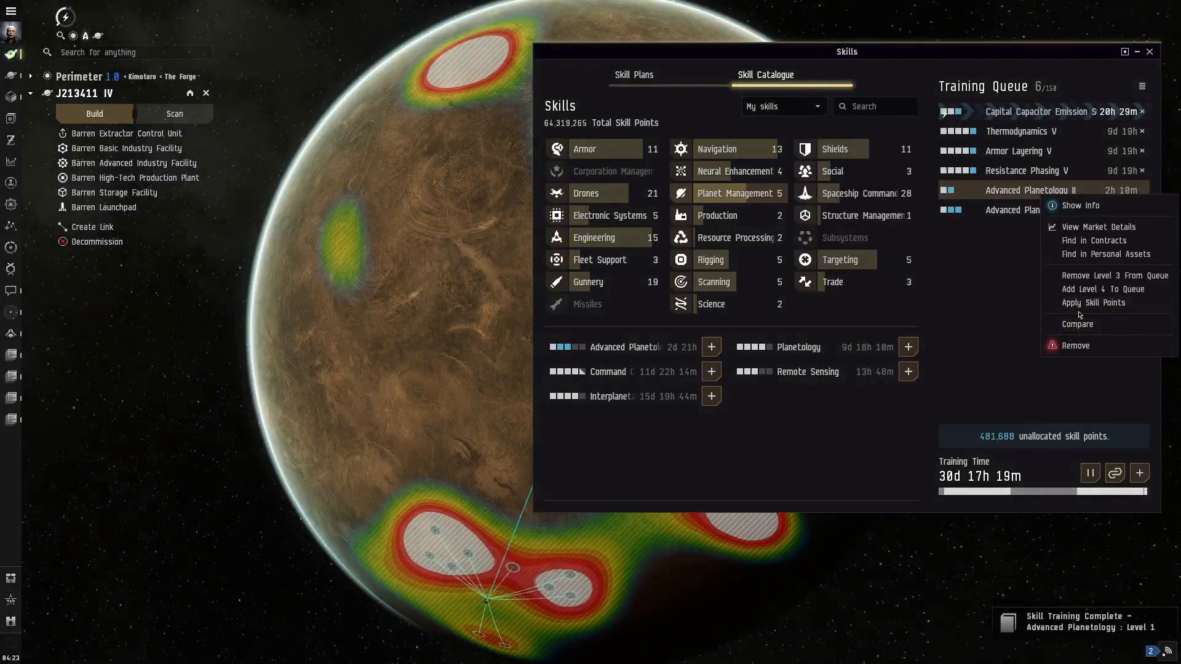
left_click(1092, 302)
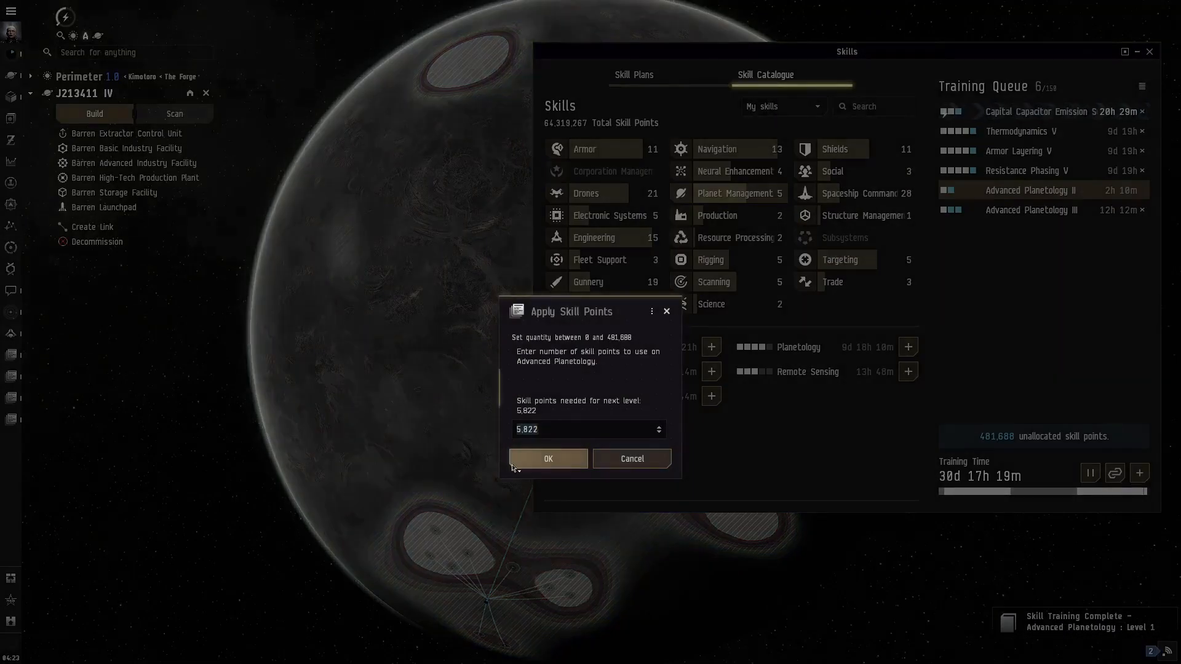
left_click(547, 459)
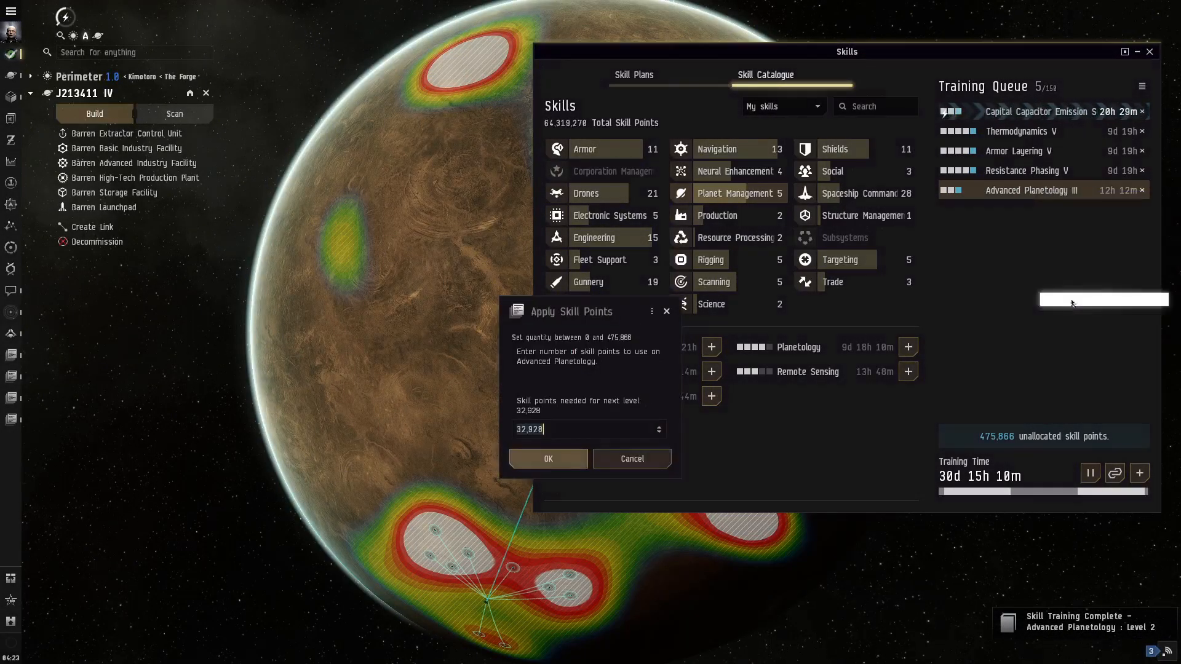
left_click(547, 458)
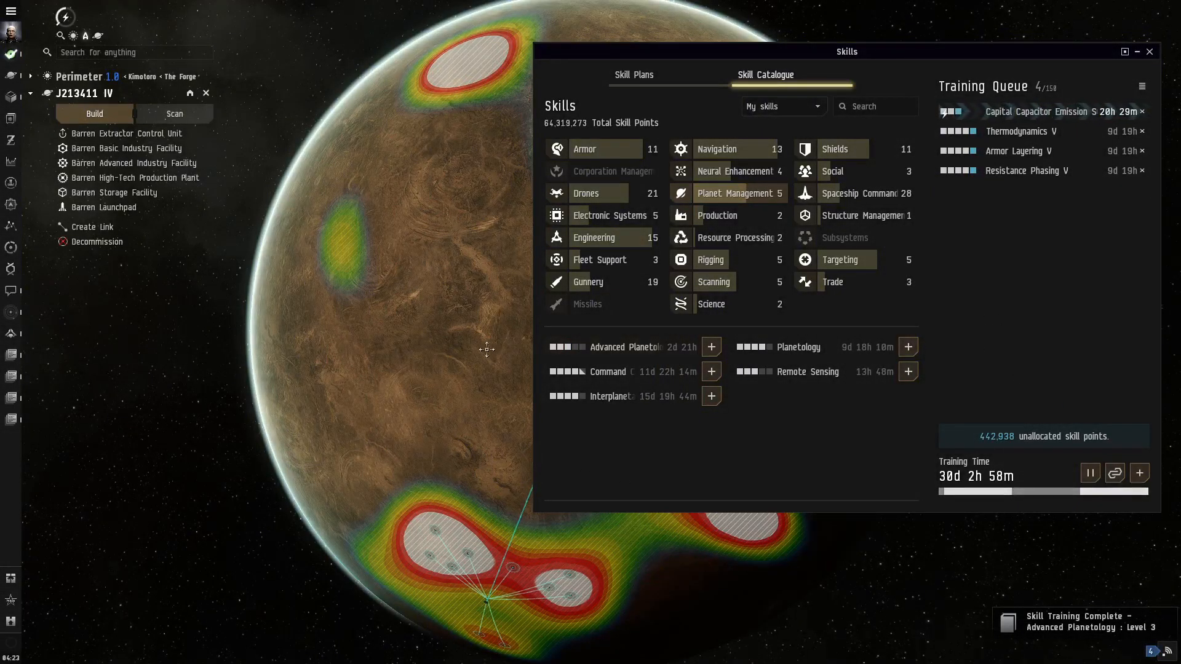
mouse_move(1136, 53)
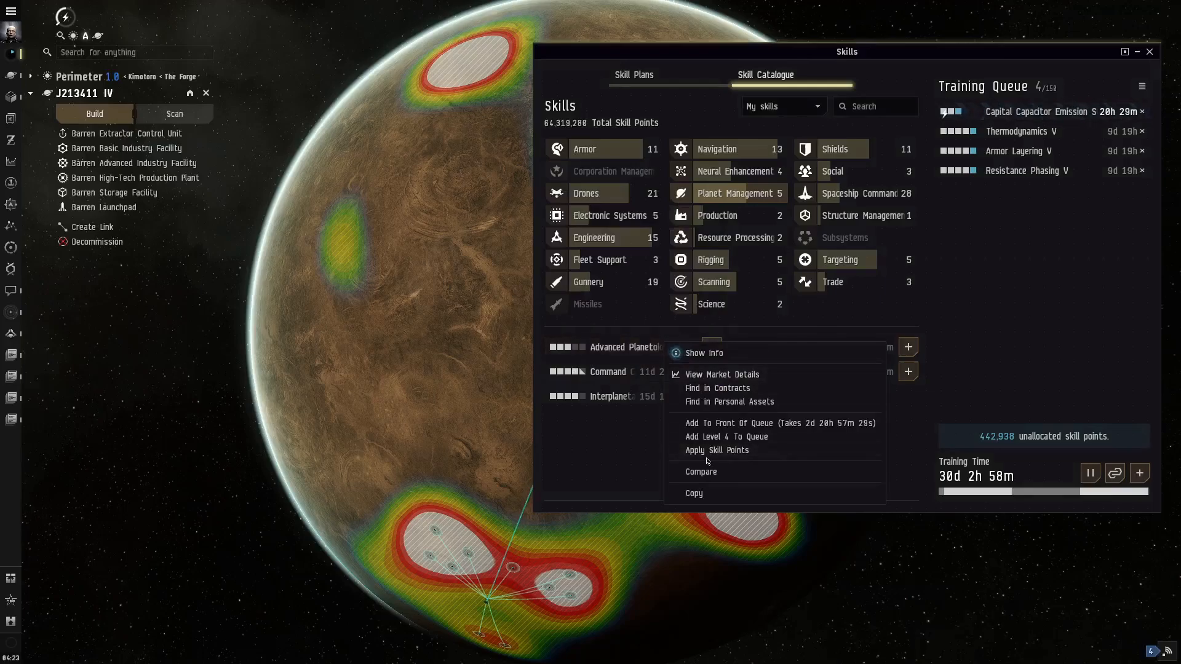
Dismiss a further skill point request for Advanced Planetology and return to the colony view.
left_click(716, 450)
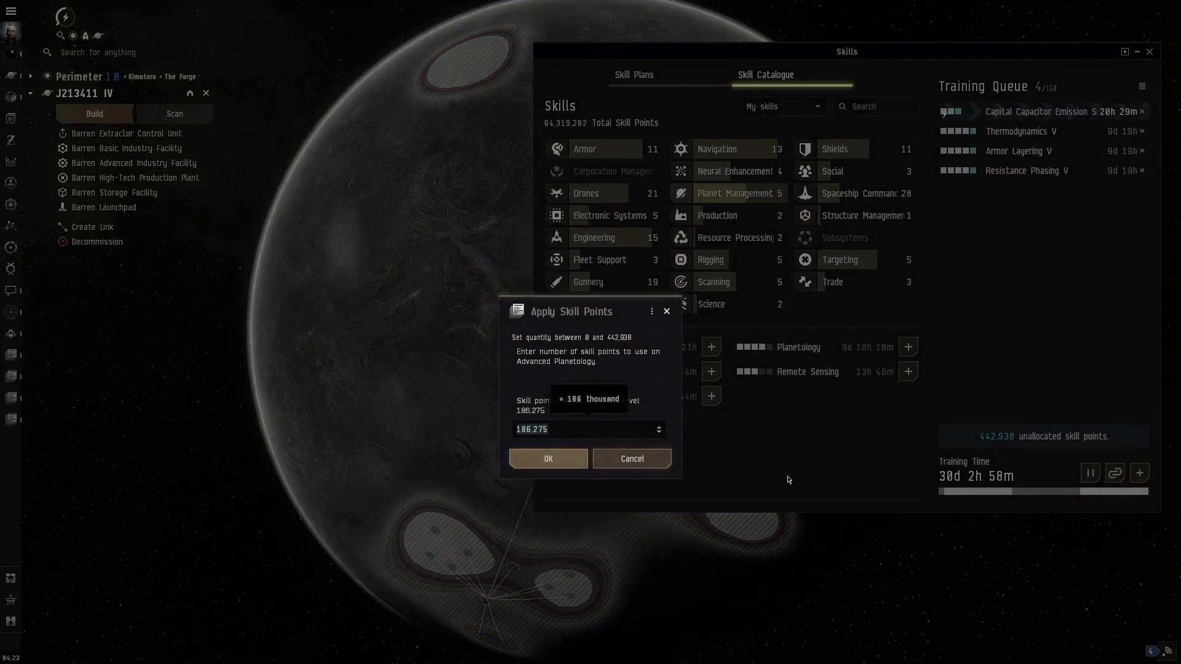
left_click(547, 459)
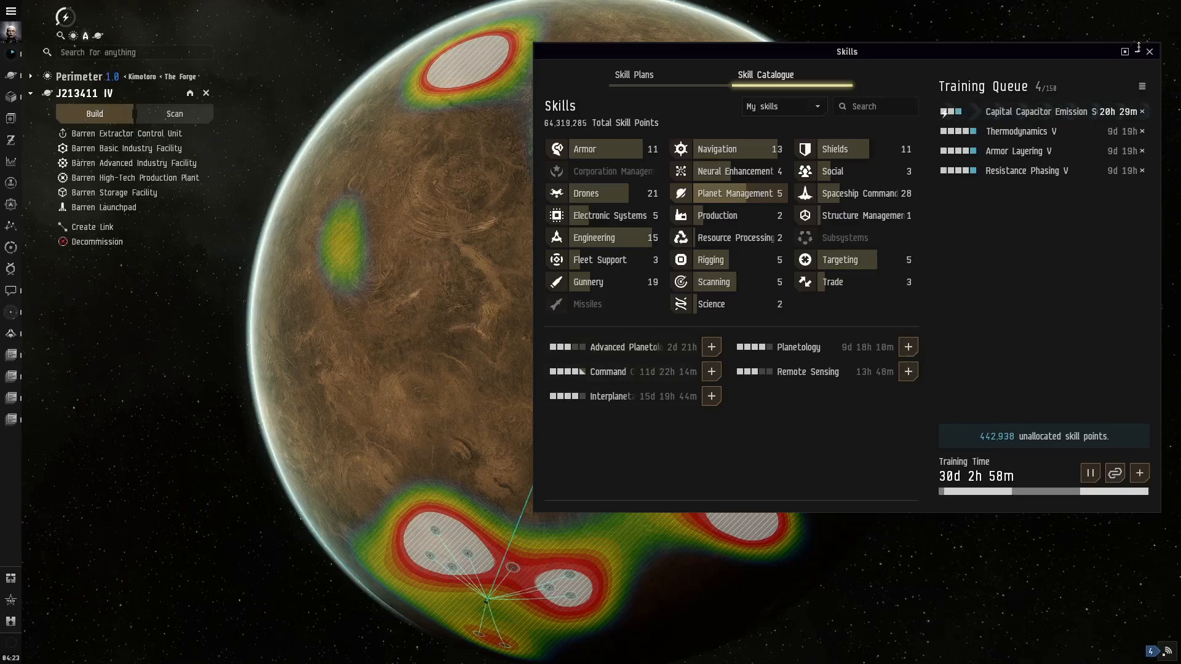
left_click(1149, 51)
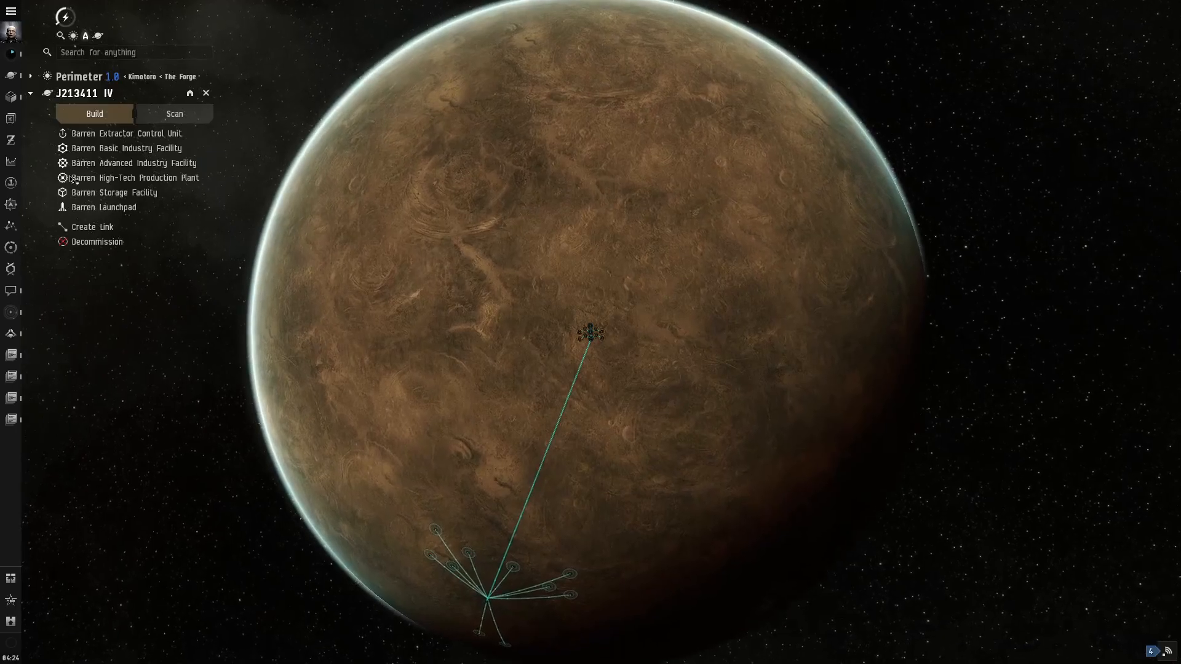
Display the Noble Metals heatmap from the Scan list for J213411 IV.
left_click(173, 113)
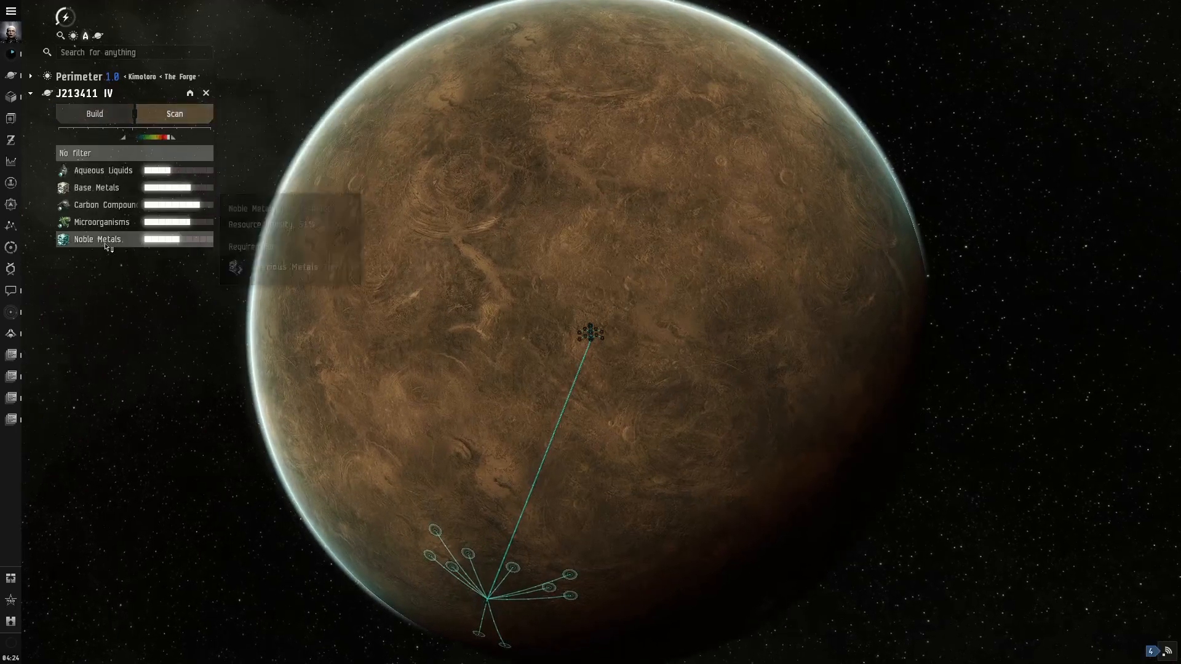
left_click(96, 239)
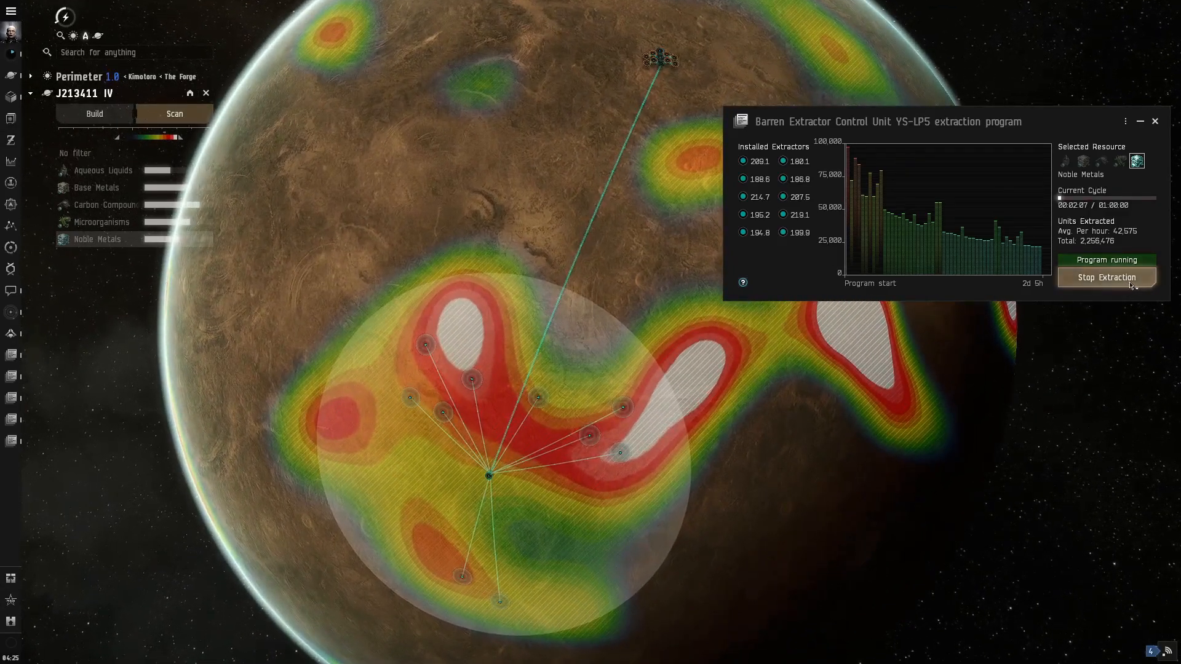
Stop YS-LP5's Noble Metals extraction and decommission the control unit, leaving 45,000 ISK of edits pending.
left_click(1105, 276)
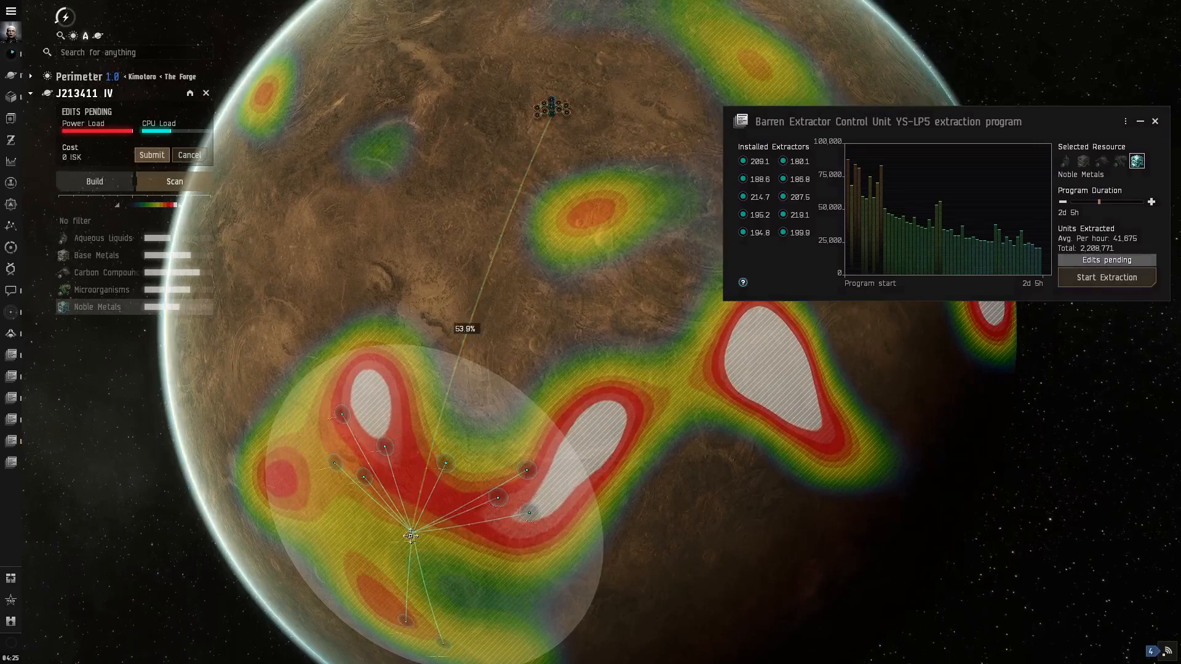
left_click(901, 327)
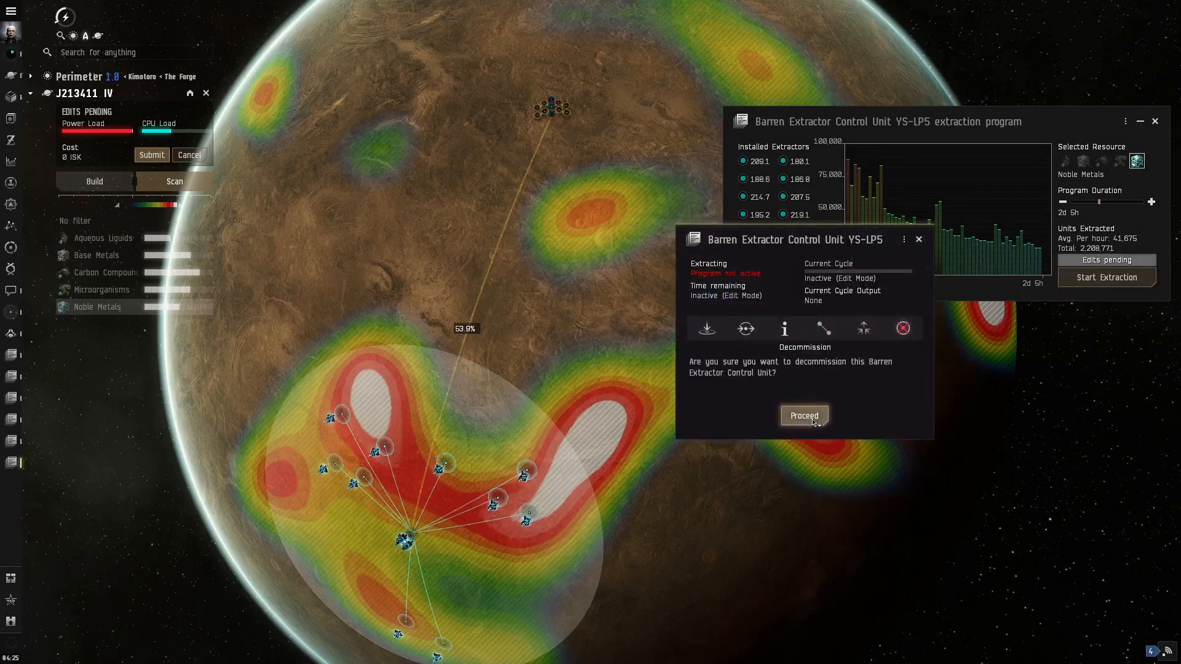
left_click(803, 415)
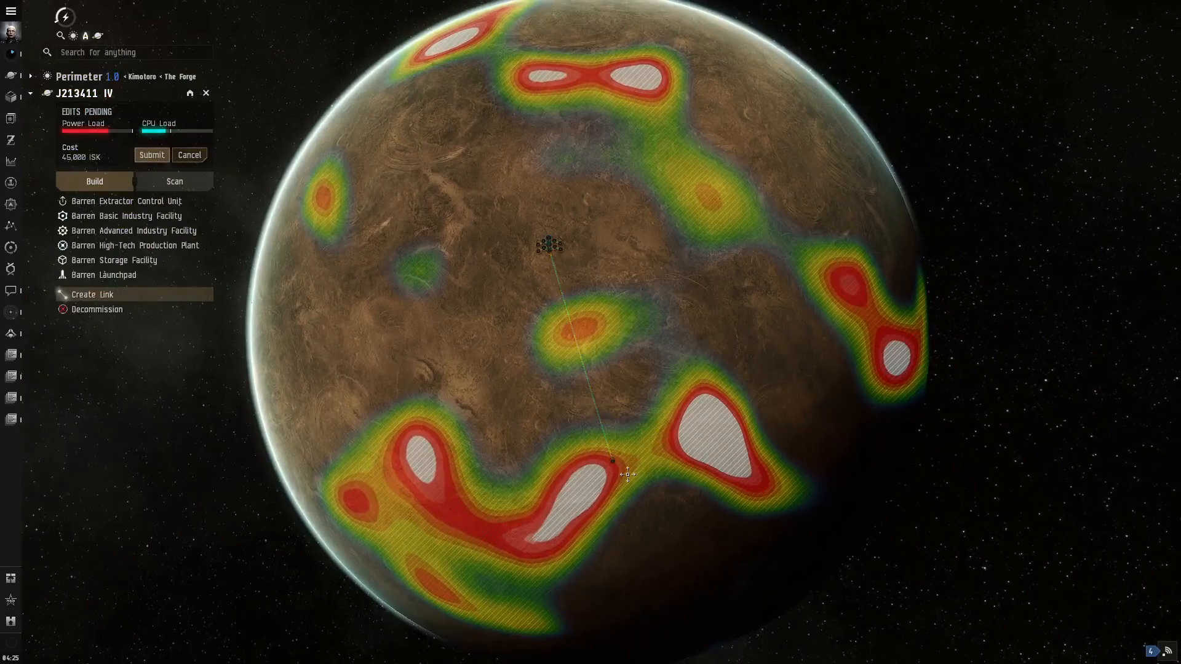
Submit the new ECU FH-8Q5 on the white hotspot and bring up its empty extraction program.
left_click(151, 155)
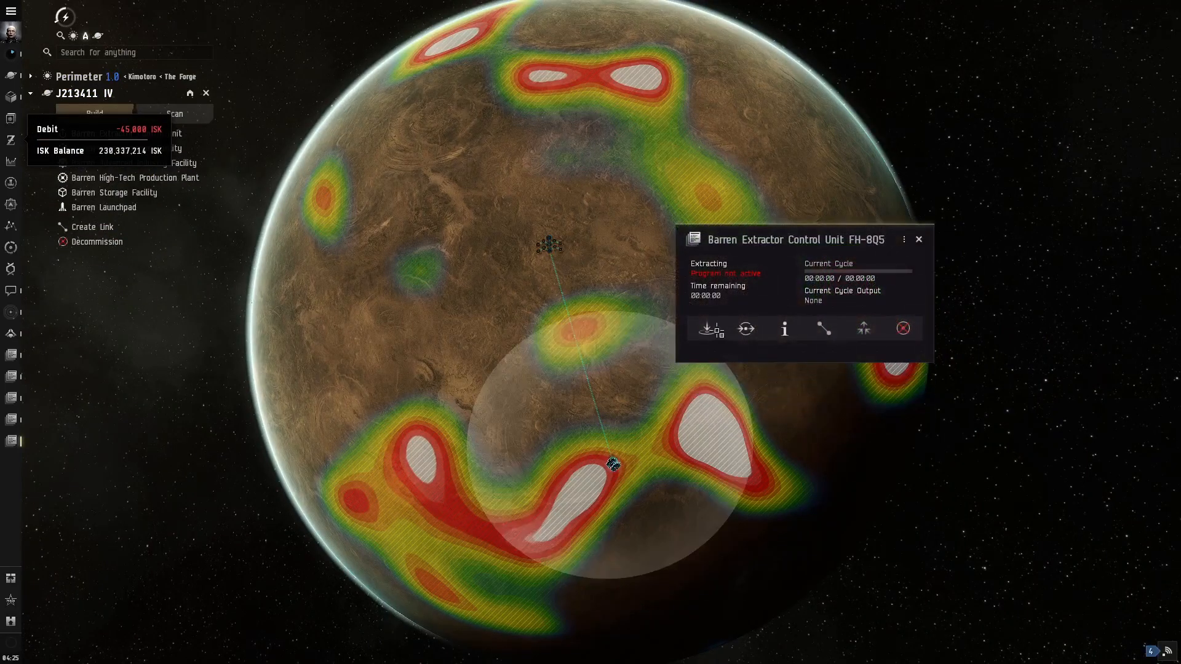
left_click(708, 330)
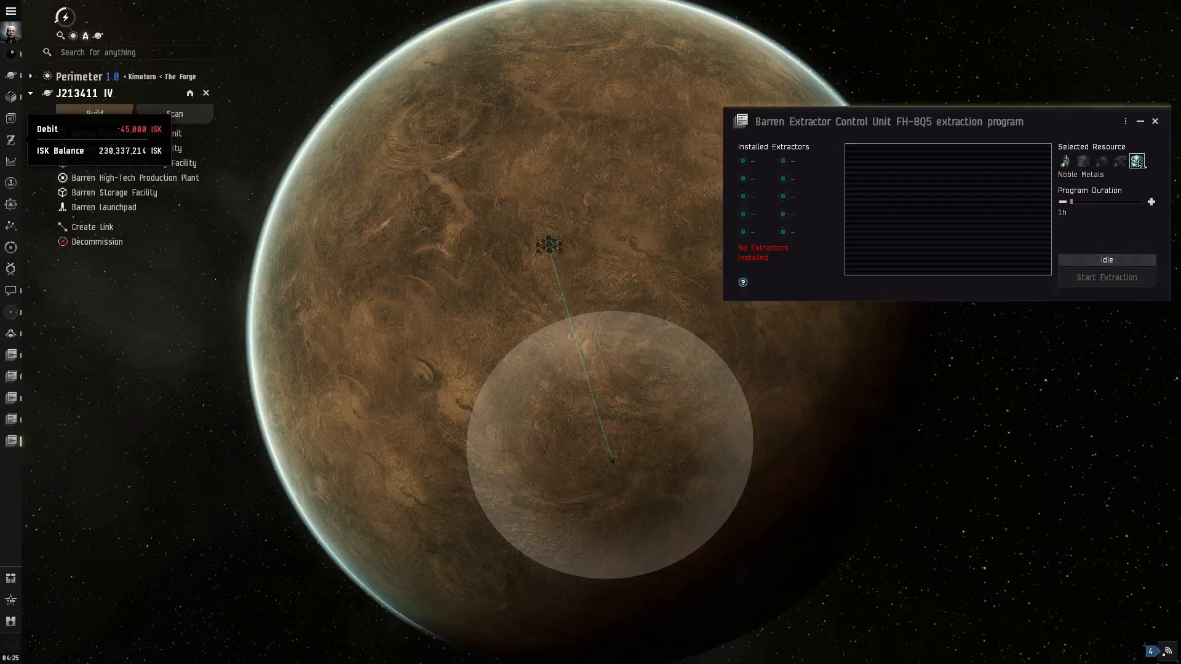
left_click_drag(1063, 202, 1122, 202)
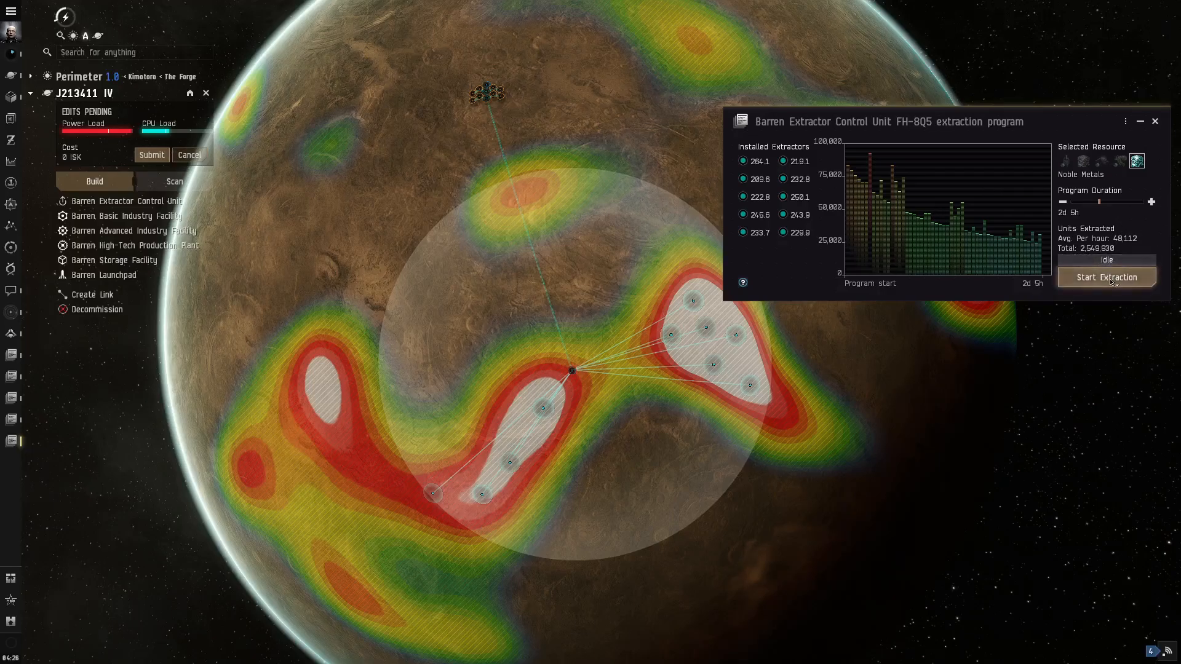
Start FH-8Q5's Noble Metals program with ten heads at about 48,873 units per hour.
left_click(1106, 277)
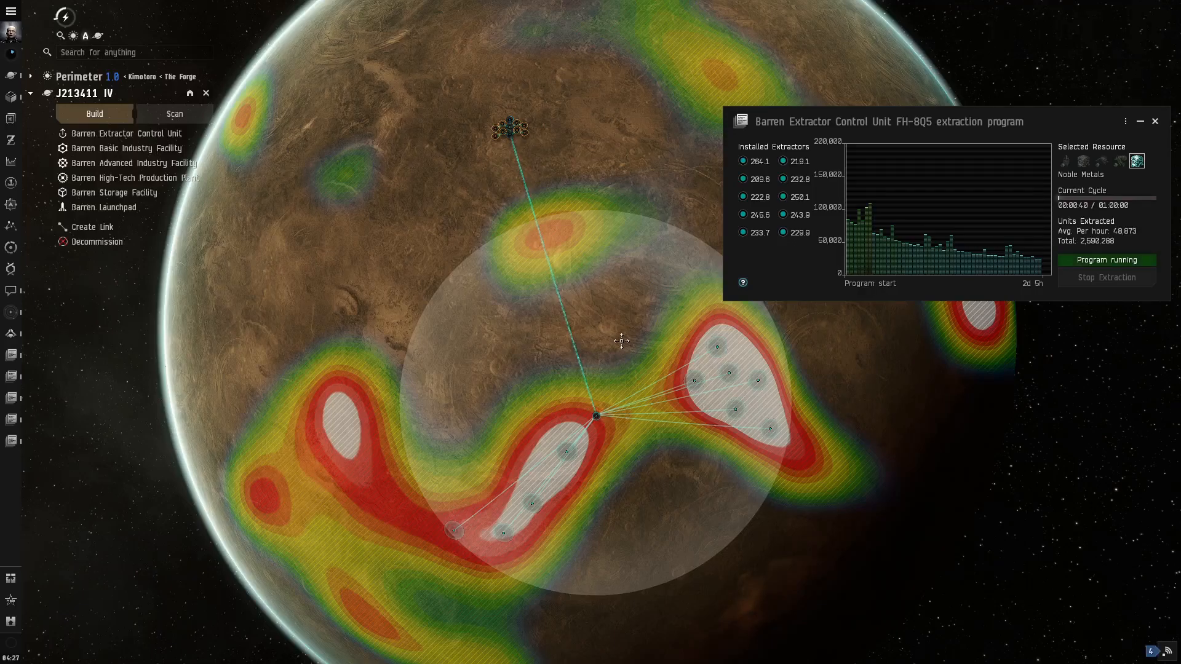
mouse_move(911, 330)
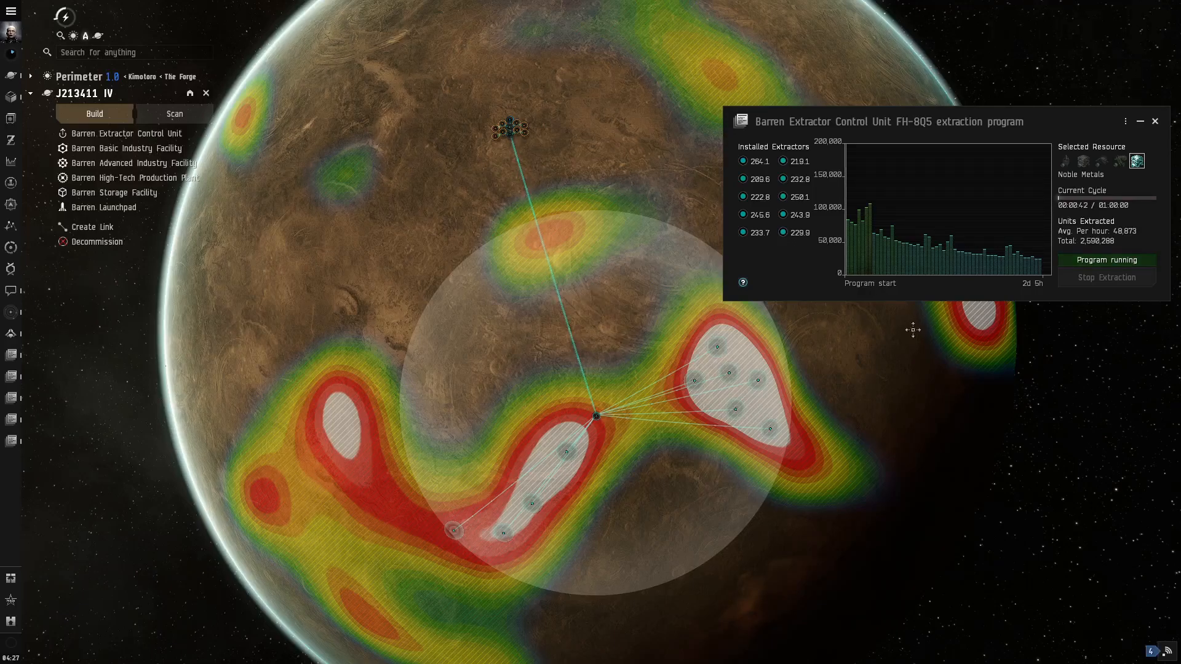